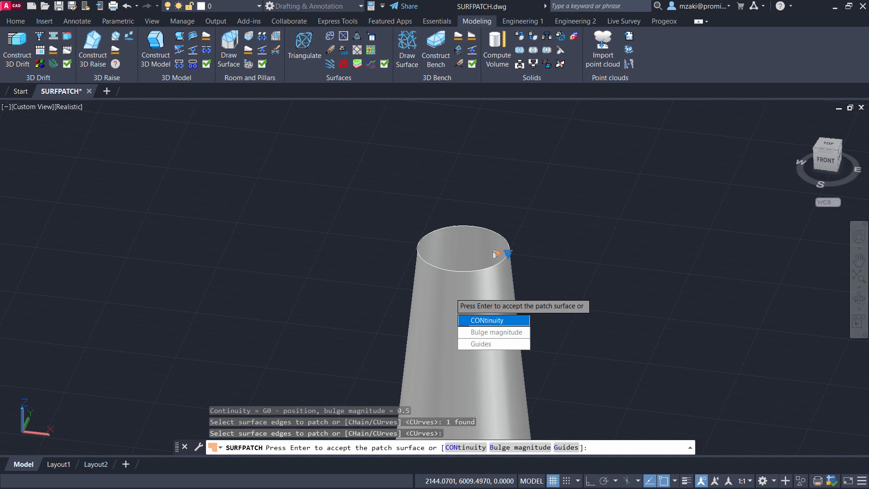
Step: Accept the top edge to cap the cone with a G0 patch of bulge 0.5
click(486, 320)
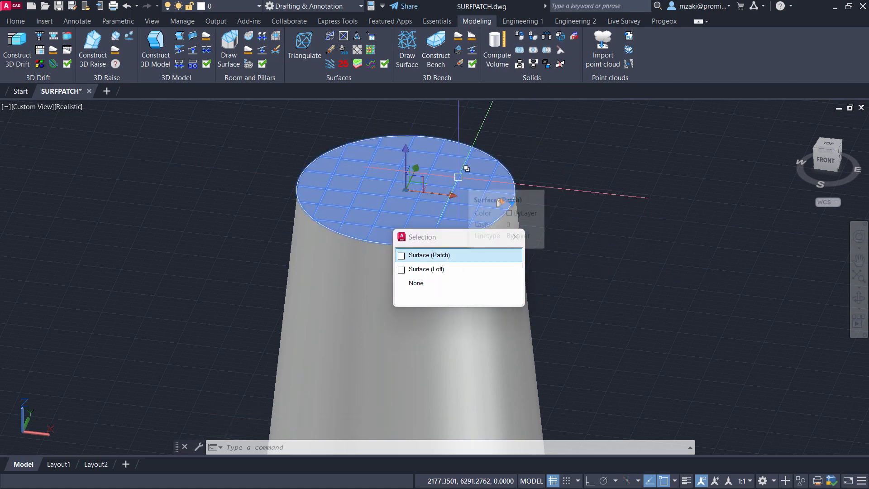
Step: Select the top patch surface and view its Properties showing G0 continuity and 0.5 bulge
click(427, 255)
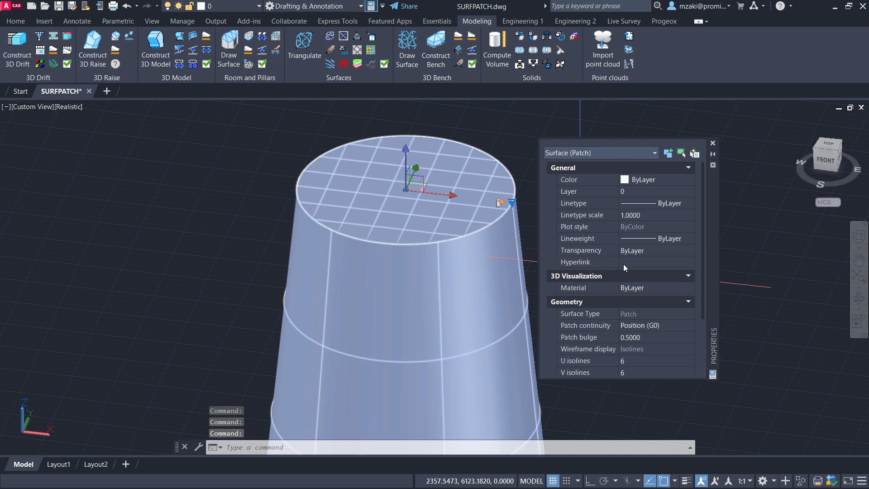
scroll(down, 3)
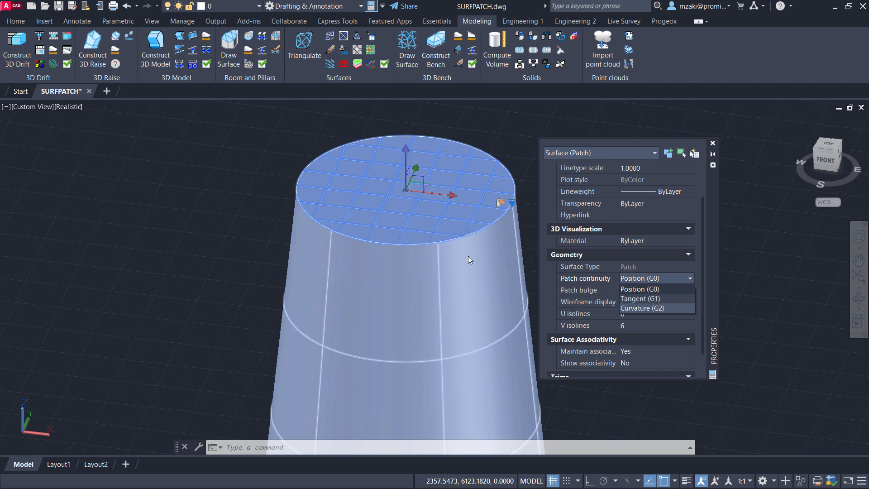
mouse_move(653, 299)
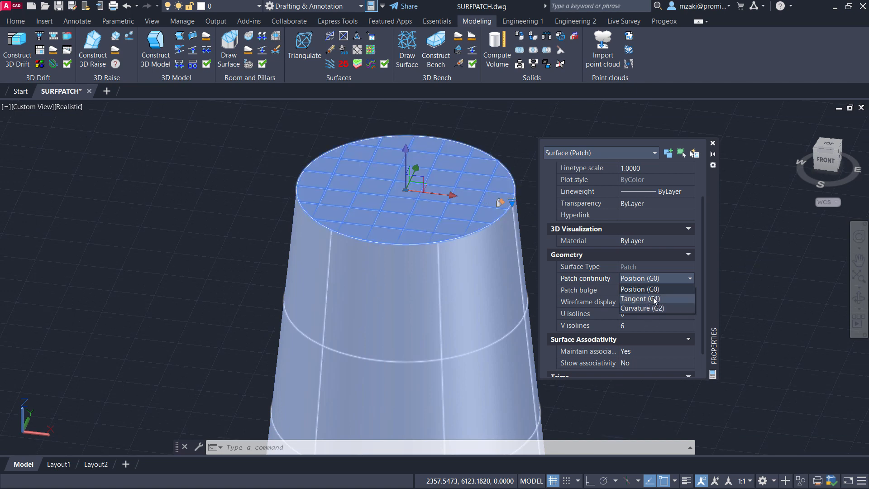
Step: Set the top patch to Tangent (G1) continuity with a bulge of 1
click(640, 299)
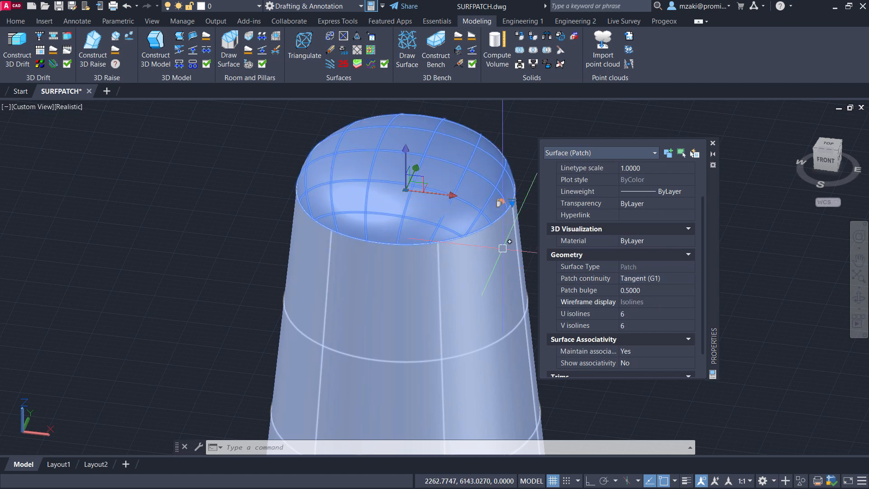
click(646, 290)
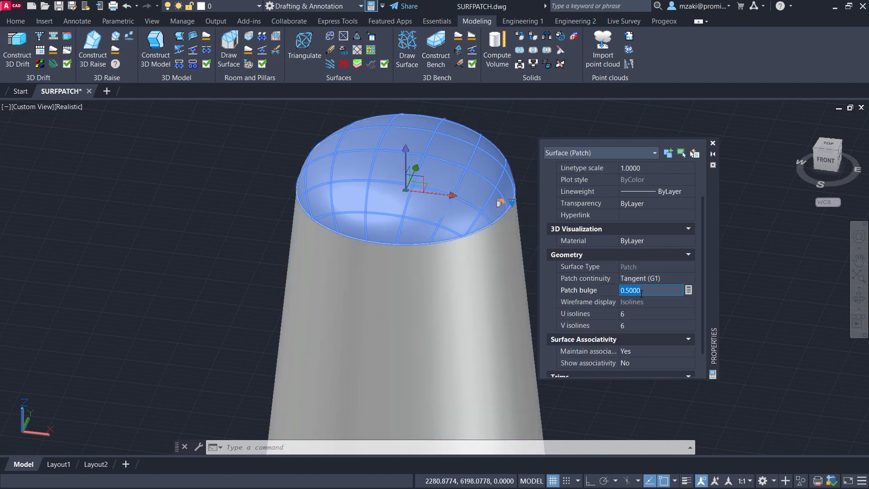
text(1)
text(PATC)
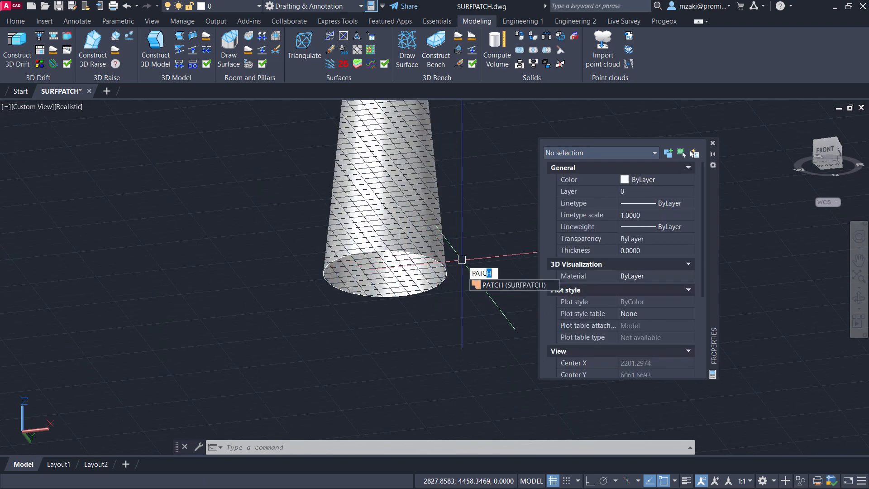
Step: Start SURFPATCH on the cone's bottom edge with G0 continuity
click(482, 272)
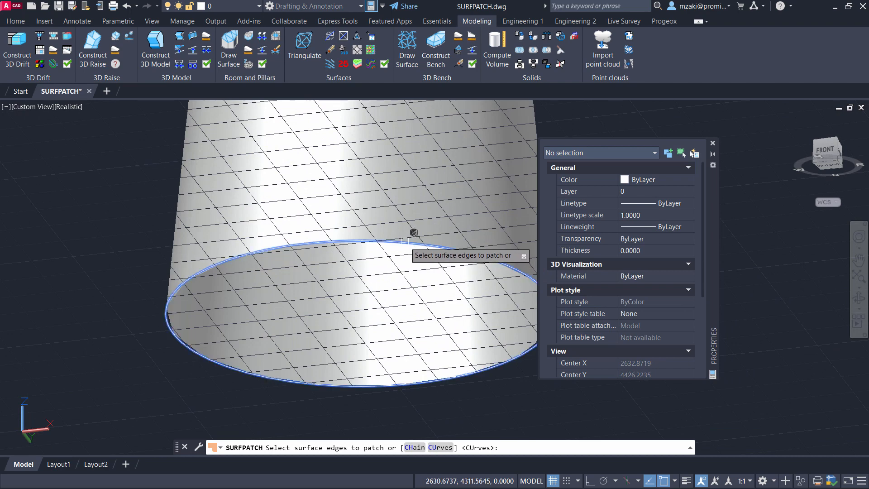
click(168, 335)
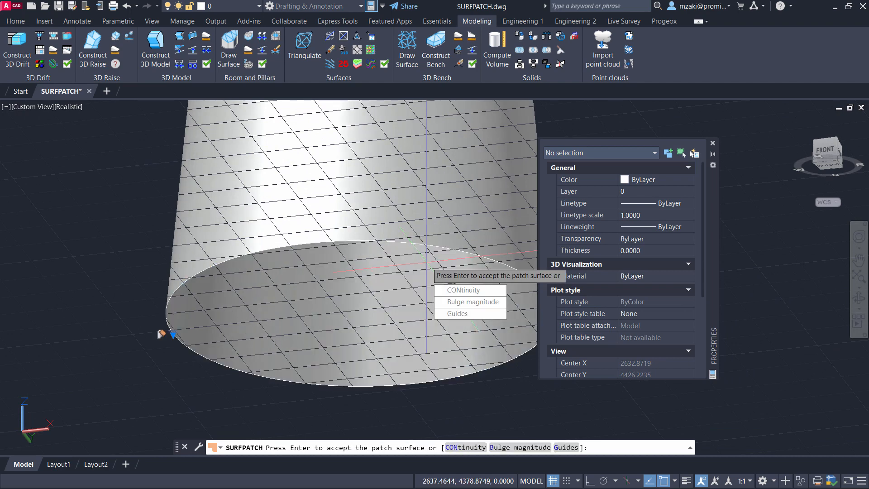
click(464, 290)
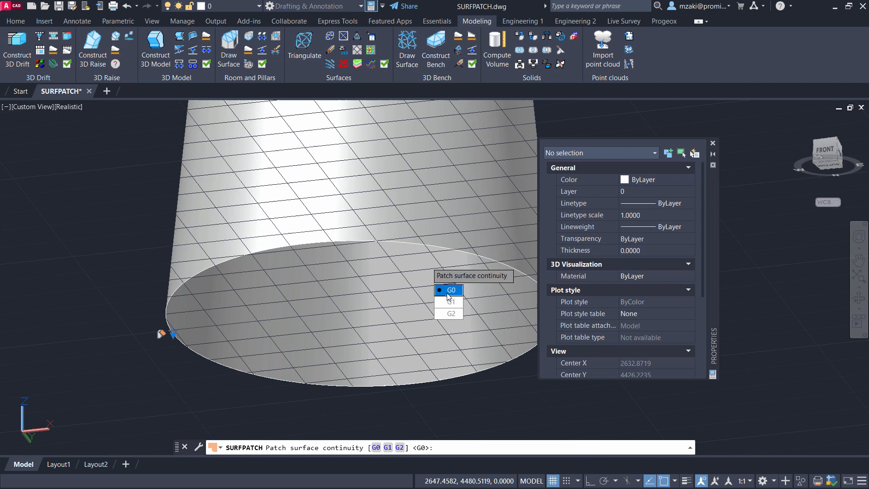
click(451, 290)
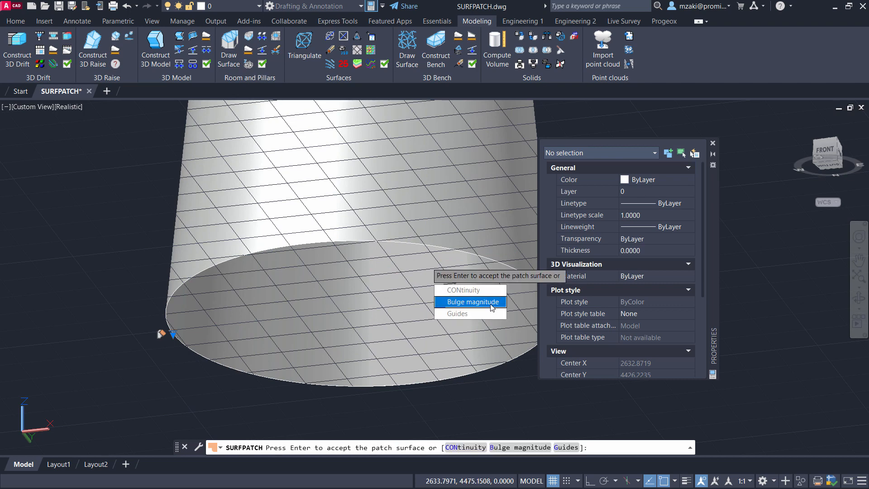